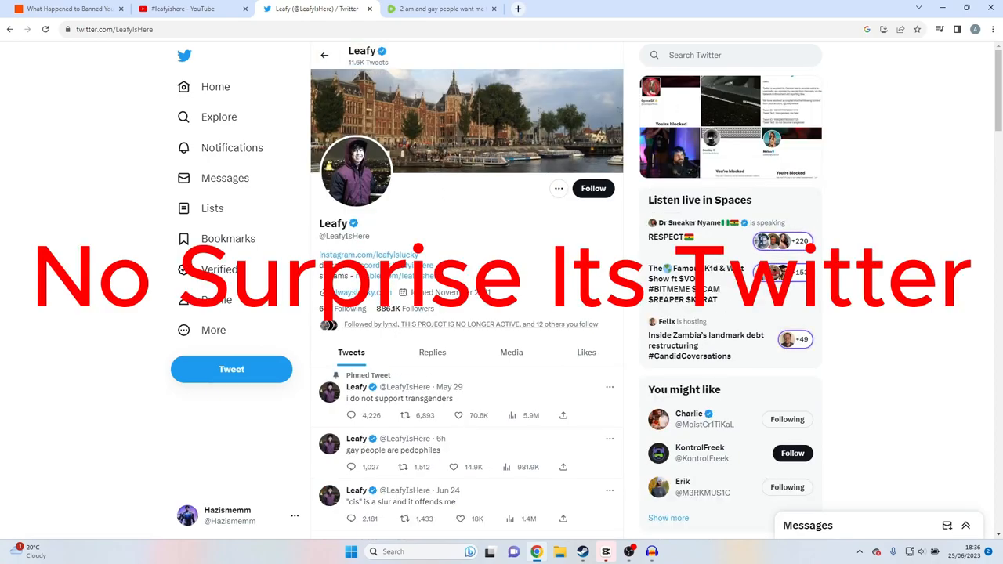
Show Leafy's Twitter replies, then switch to the 'What Happened to Banned YouTuber' article and scroll through it.
left_click(431, 352)
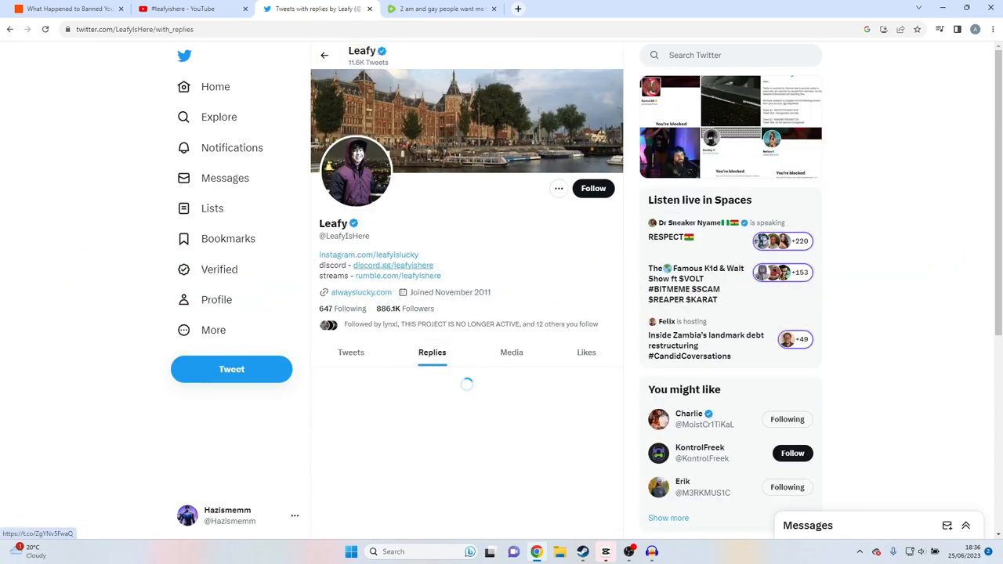
left_click(67, 9)
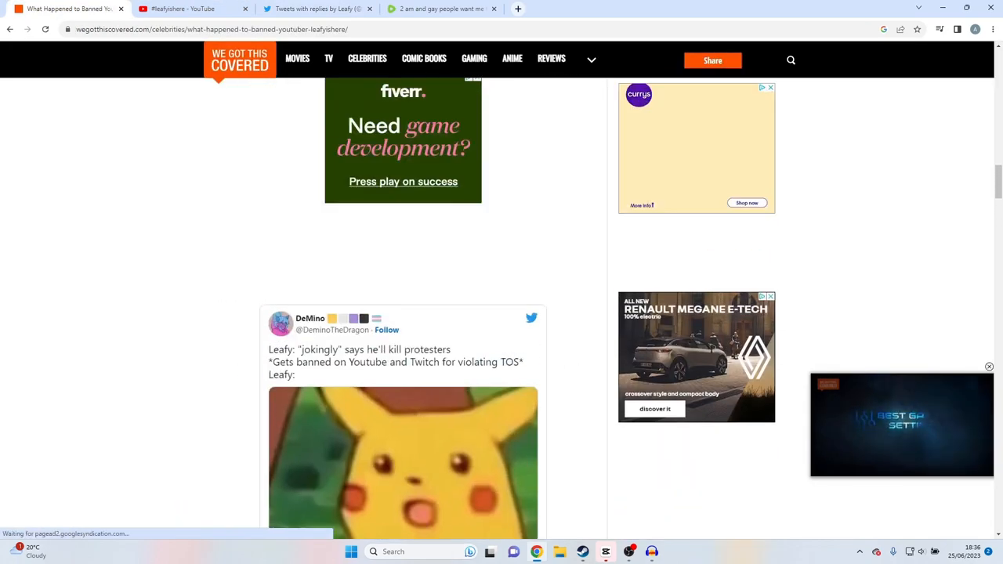
scroll("up", 3)
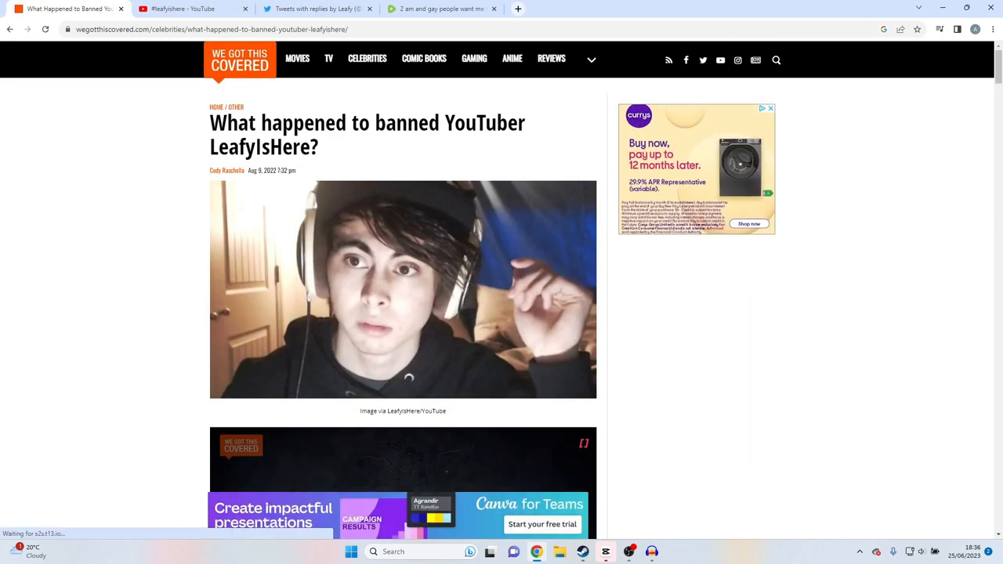
scroll("down", 3)
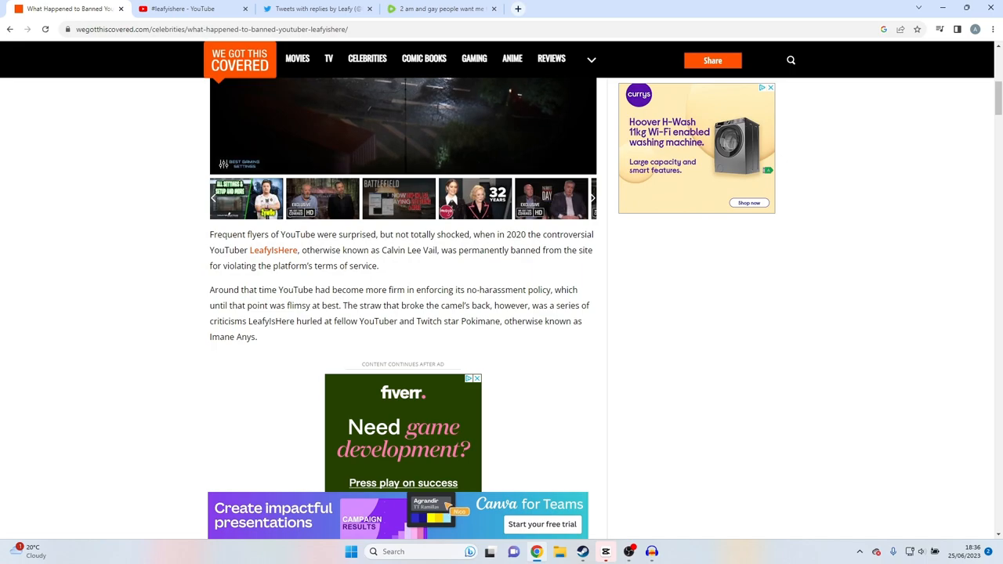